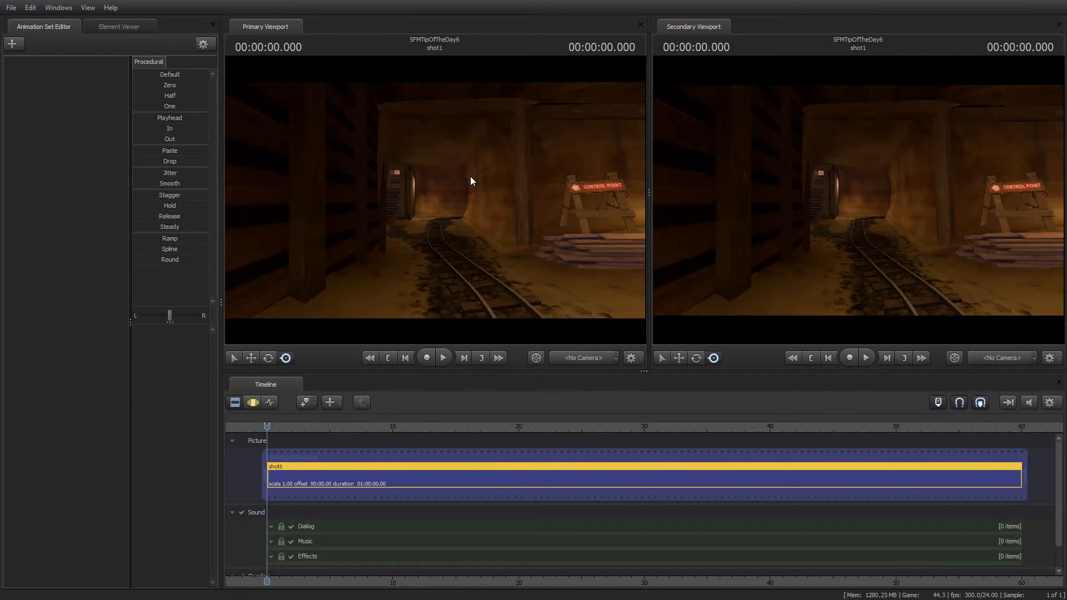
mouse_move(474, 193)
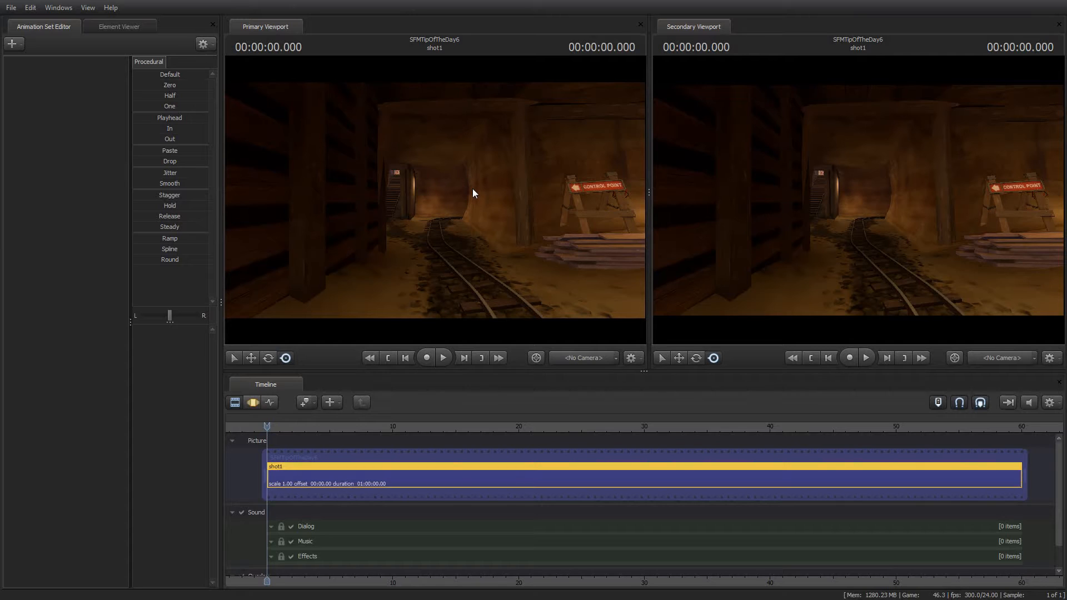
mouse_move(466, 190)
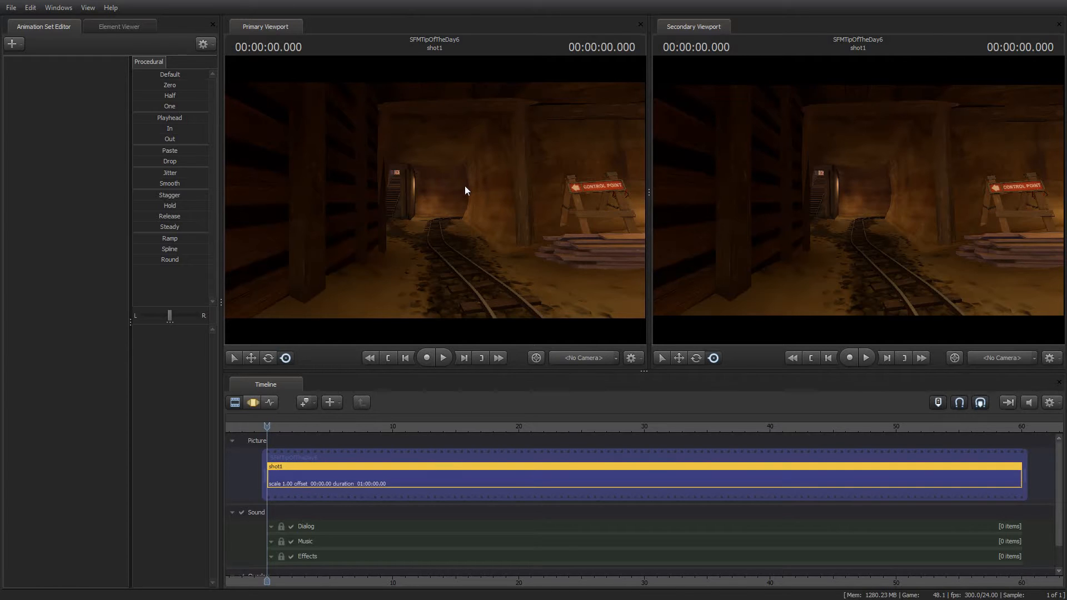
mouse_move(607, 282)
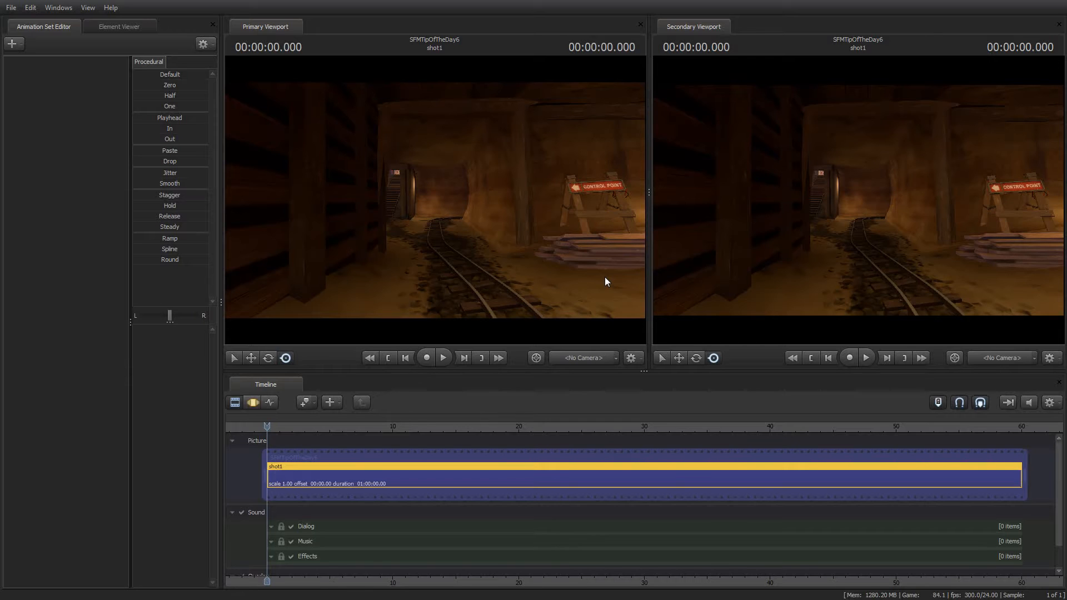
mouse_move(629, 341)
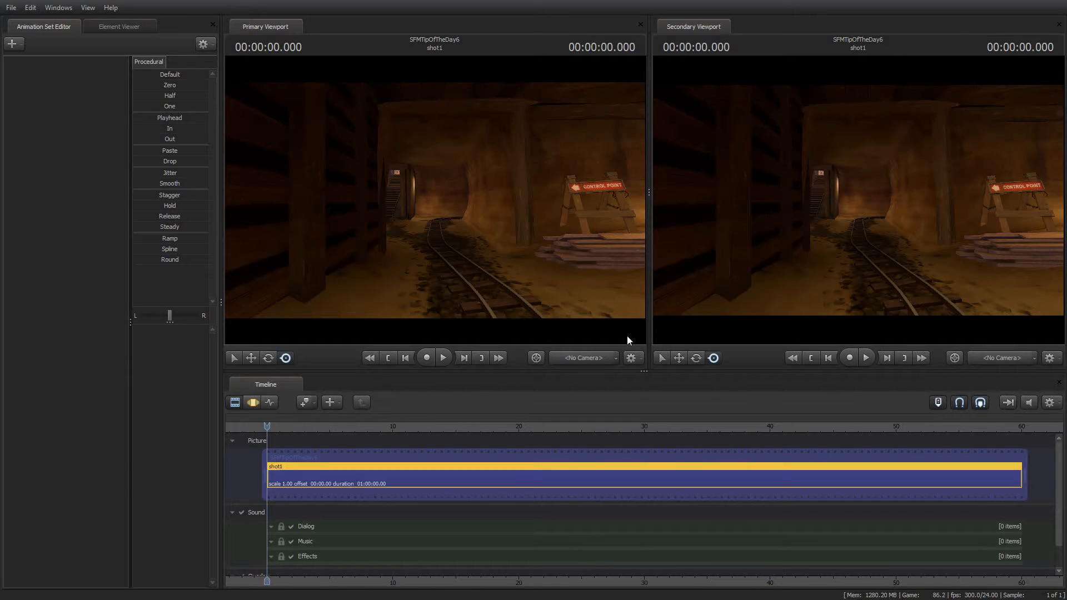
- Look through camera1 at the wooden corner, then switch the primary viewport to the work camera
click(631, 358)
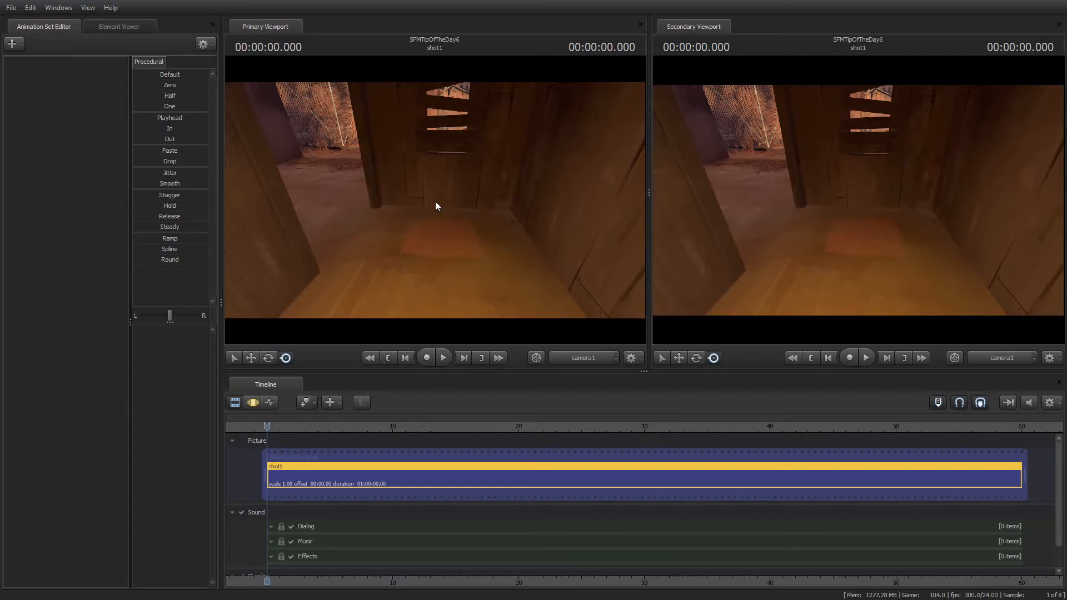
mouse_move(467, 202)
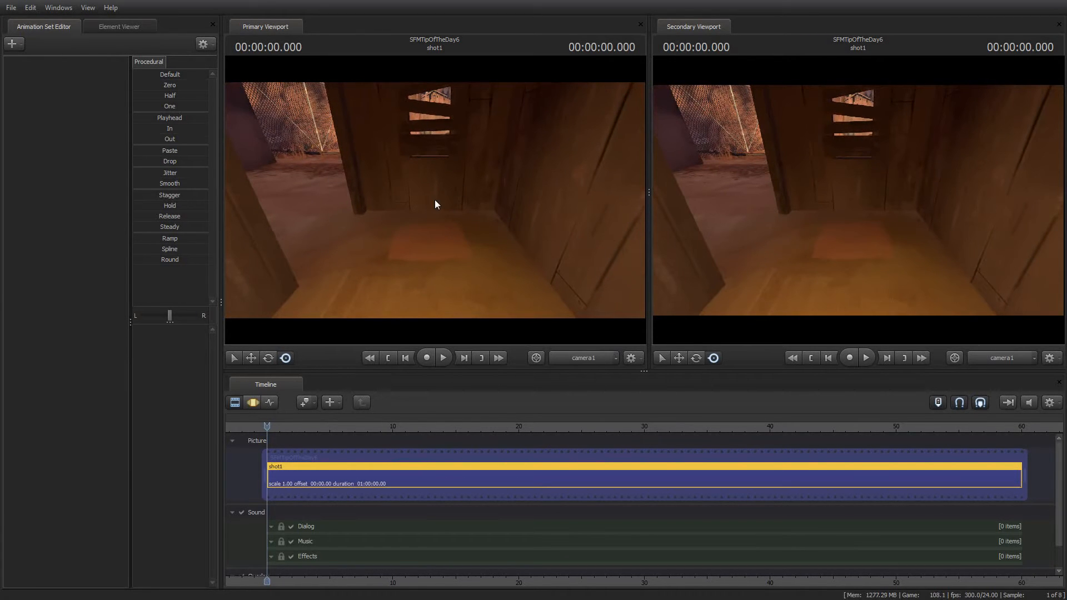
mouse_move(452, 231)
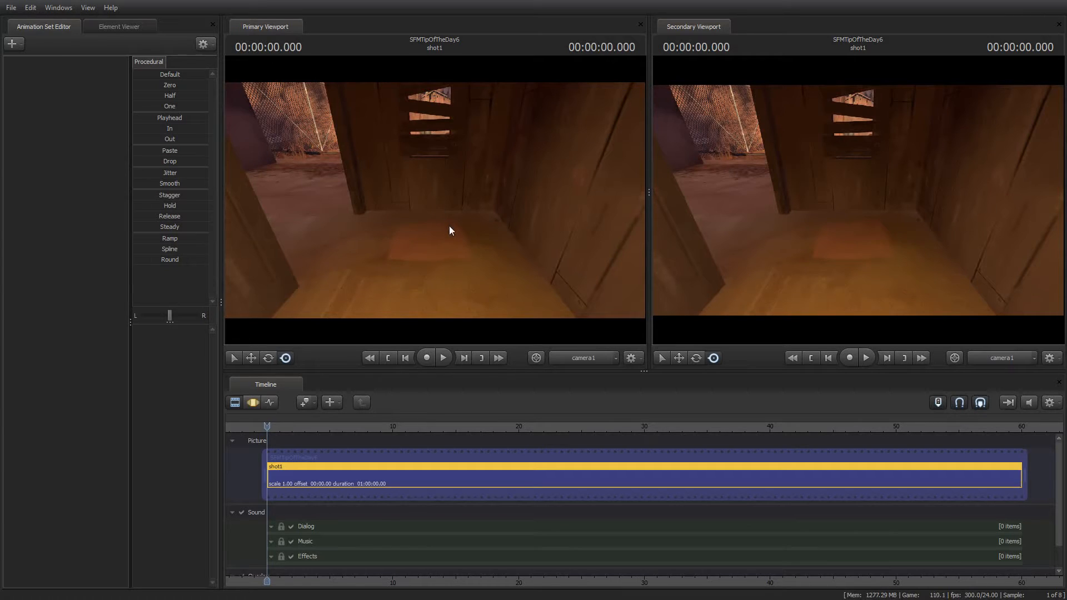
mouse_move(428, 236)
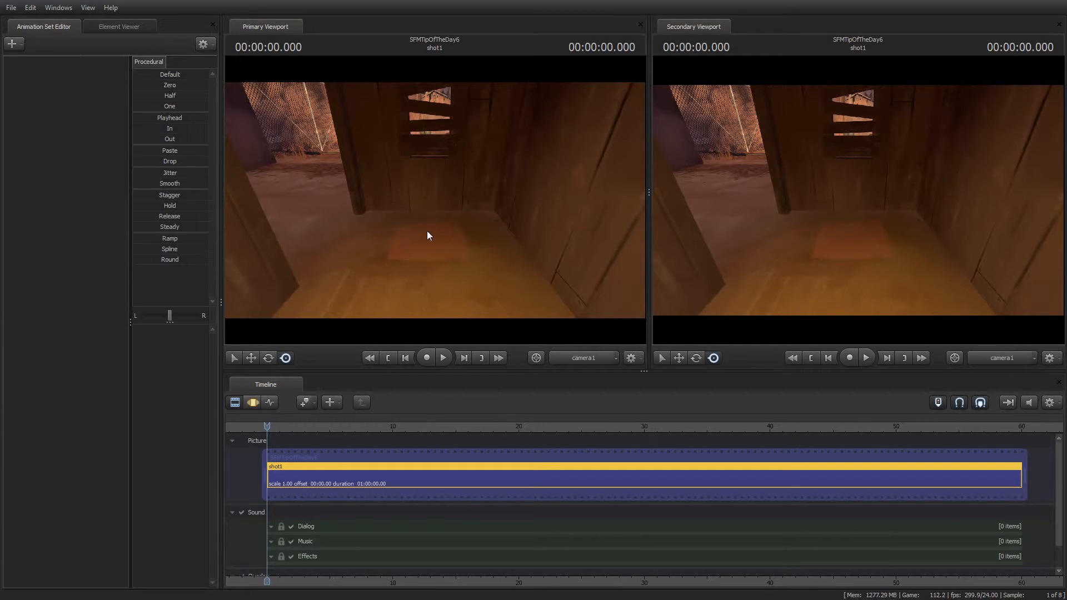
mouse_move(527, 162)
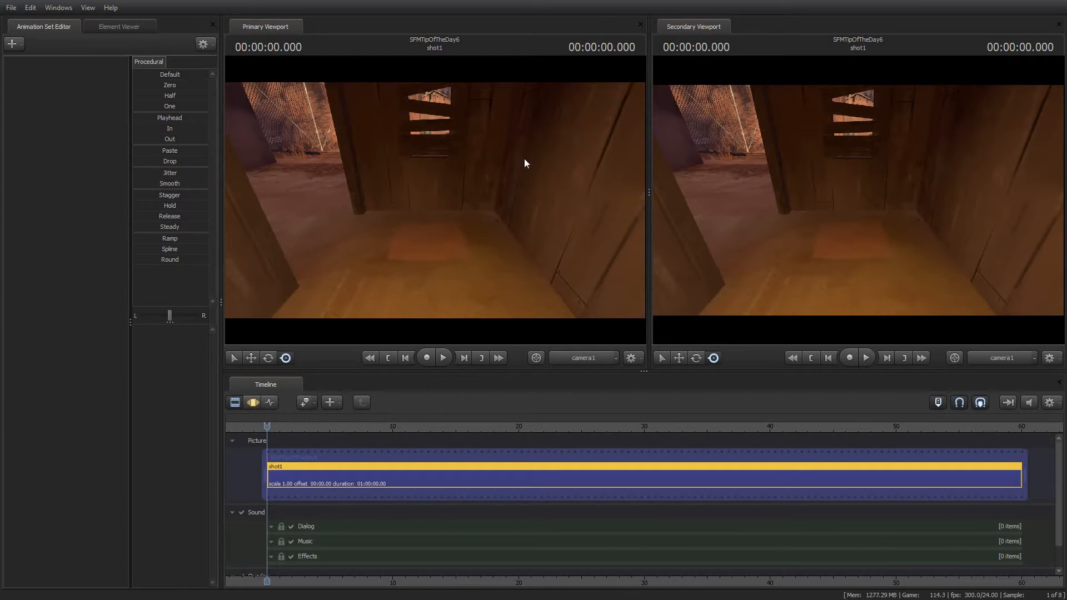
click(585, 358)
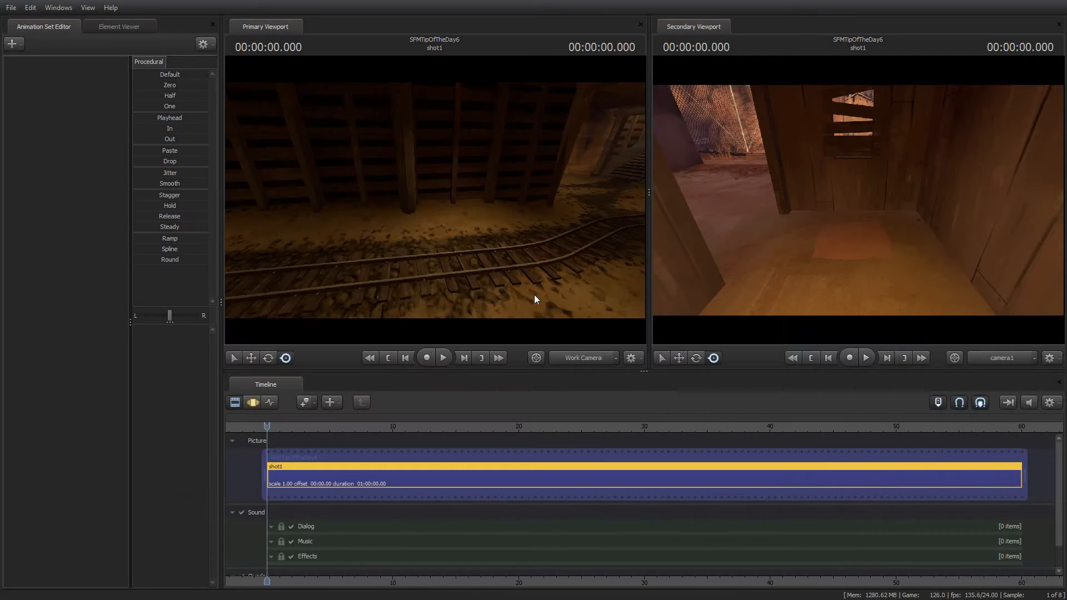
mouse_move(456, 362)
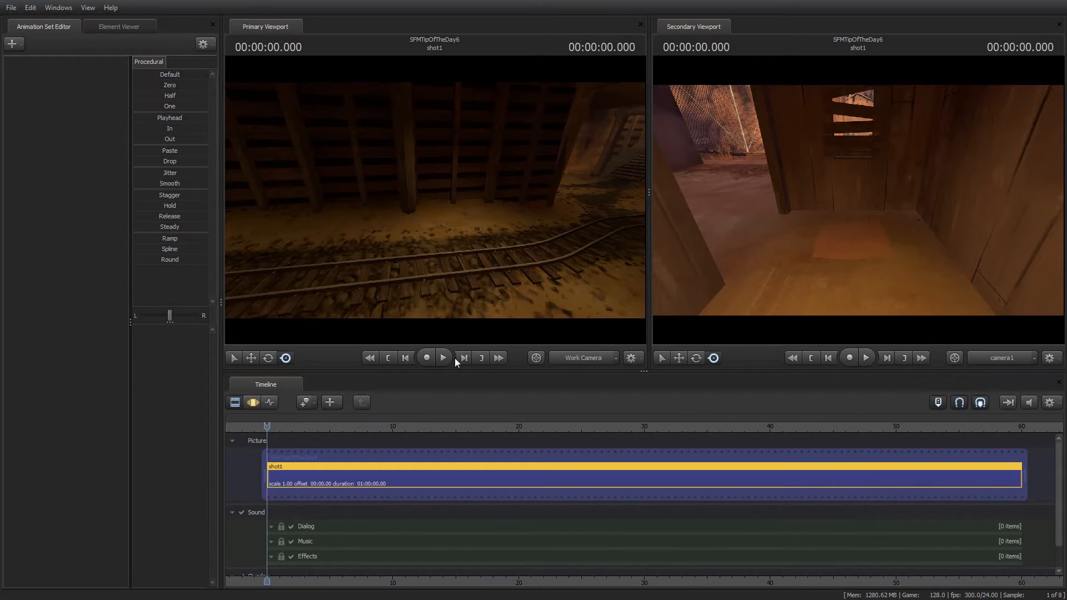
mouse_move(457, 360)
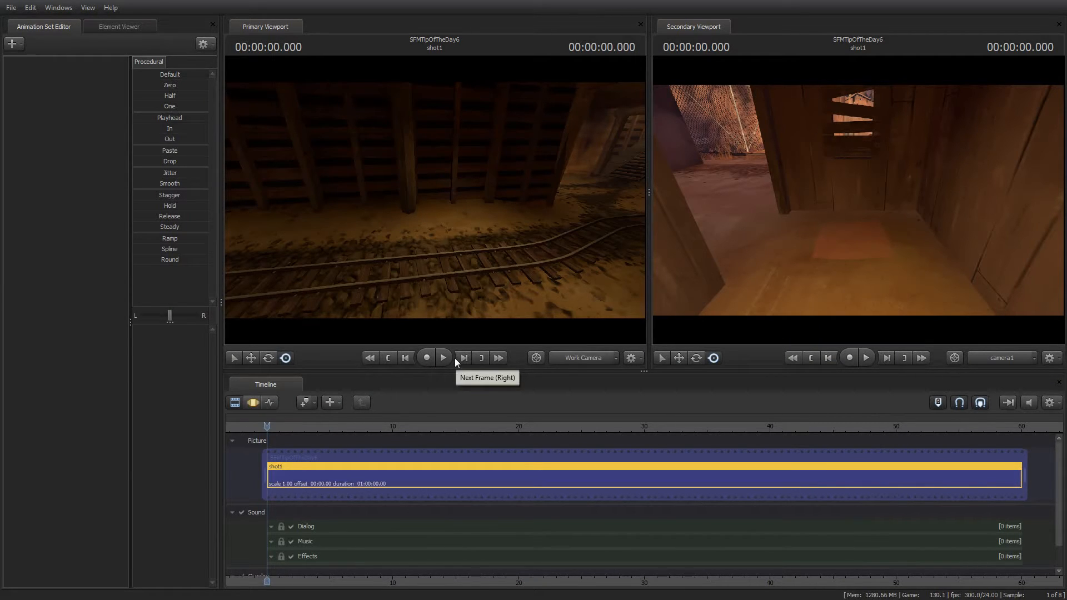
mouse_move(427, 358)
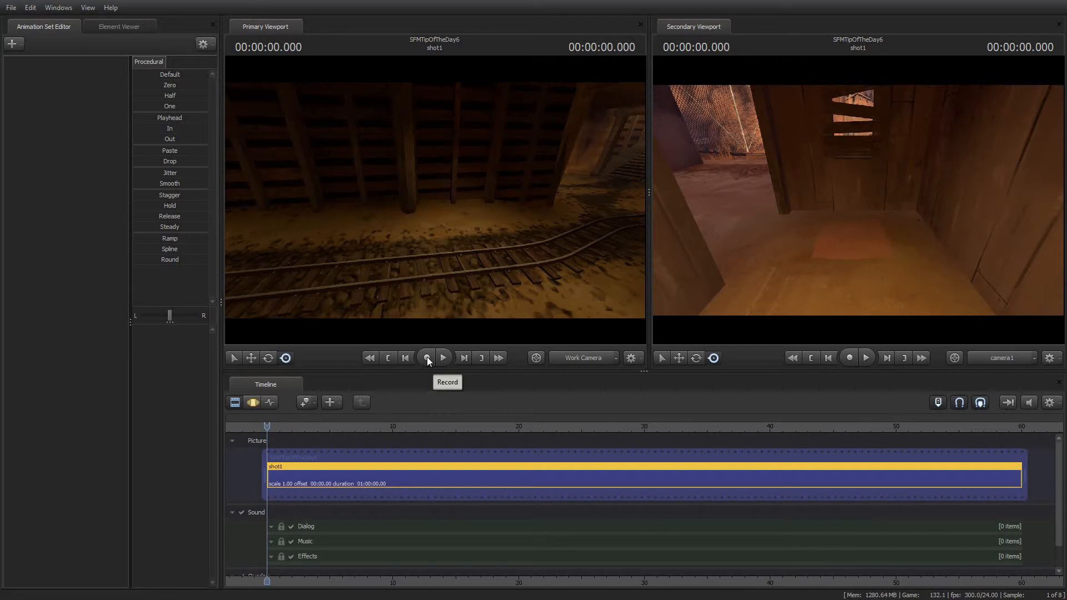
- Record a game take into shot1 of the character running along the mine tracks
click(425, 358)
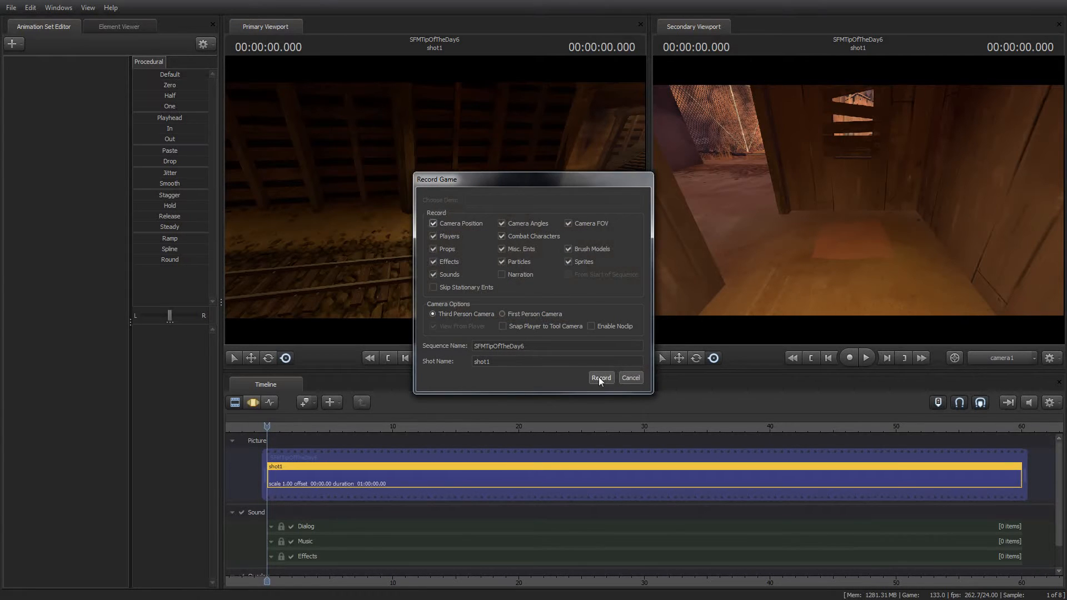
click(602, 377)
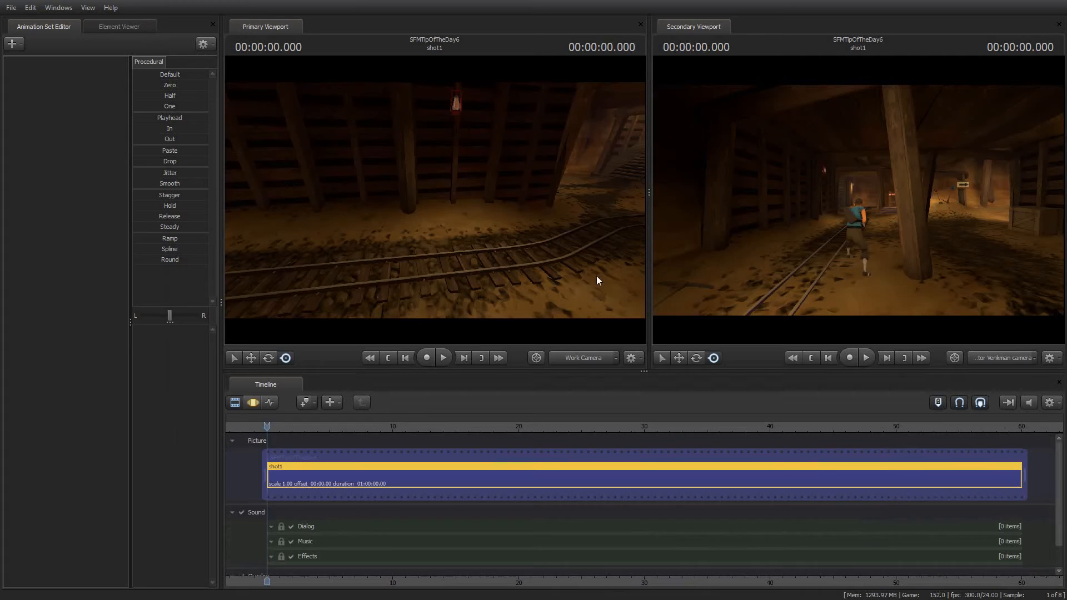
- View the recording through camera1 and scrub to the medical kit and ammo crate corner
click(585, 358)
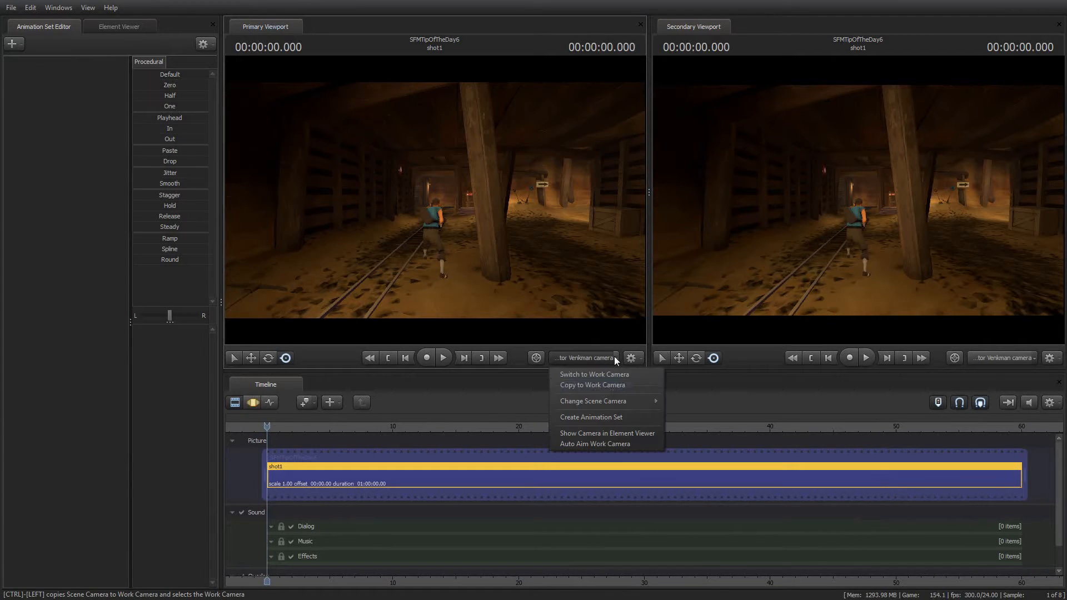
click(594, 375)
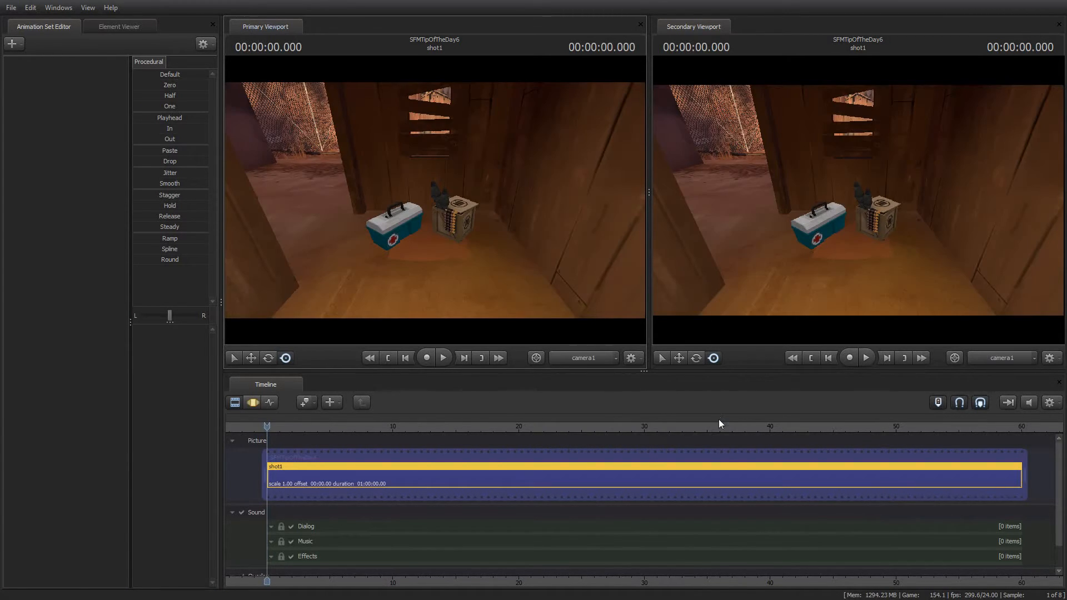
click(442, 357)
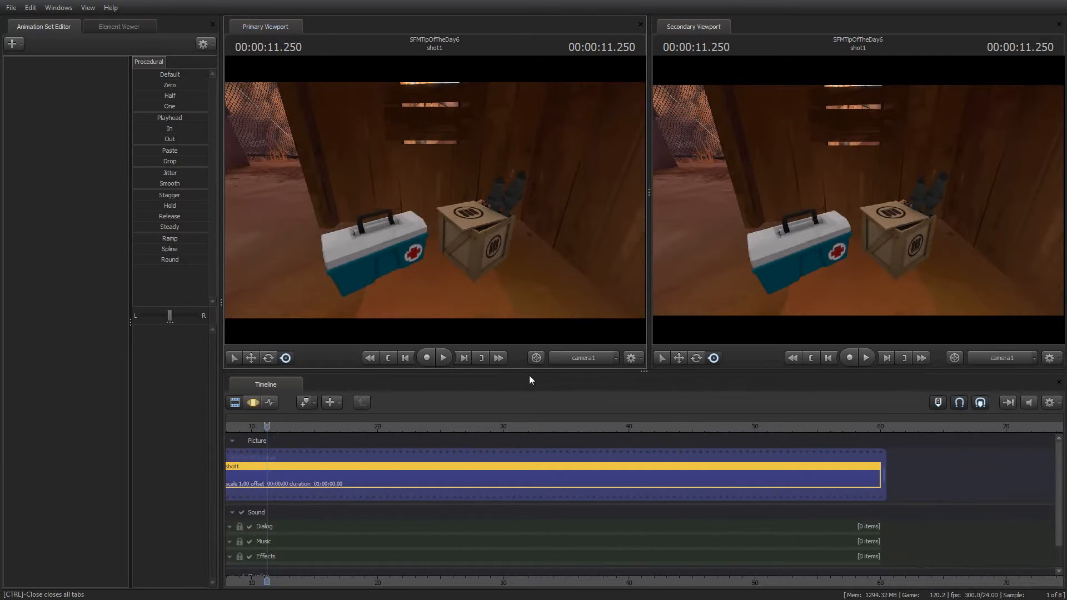
click(405, 358)
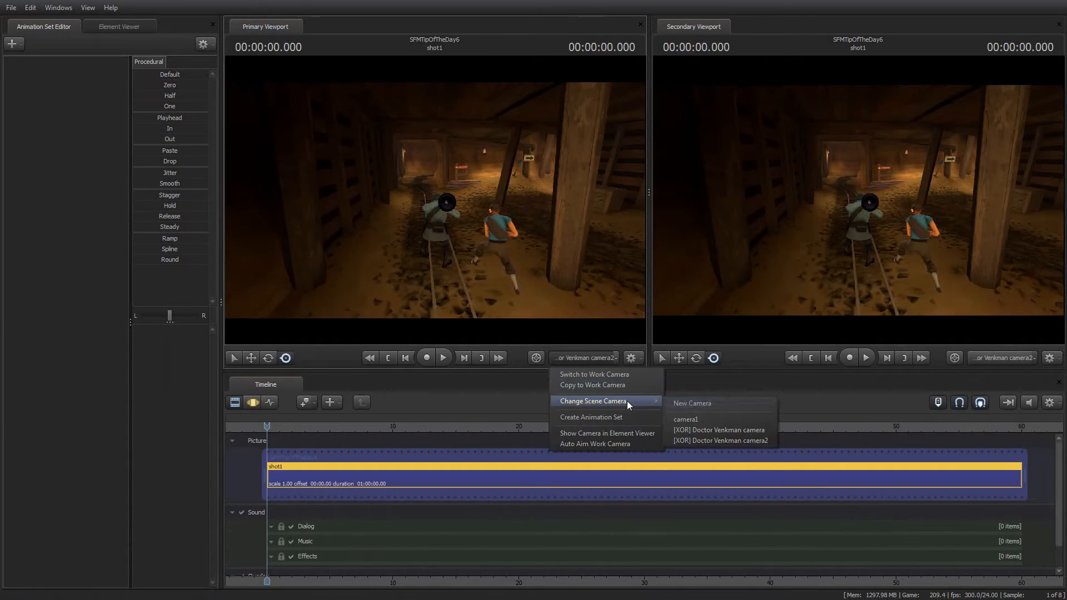
- Play the shot through camera1, then bring up the Record Game options for shot1
click(686, 419)
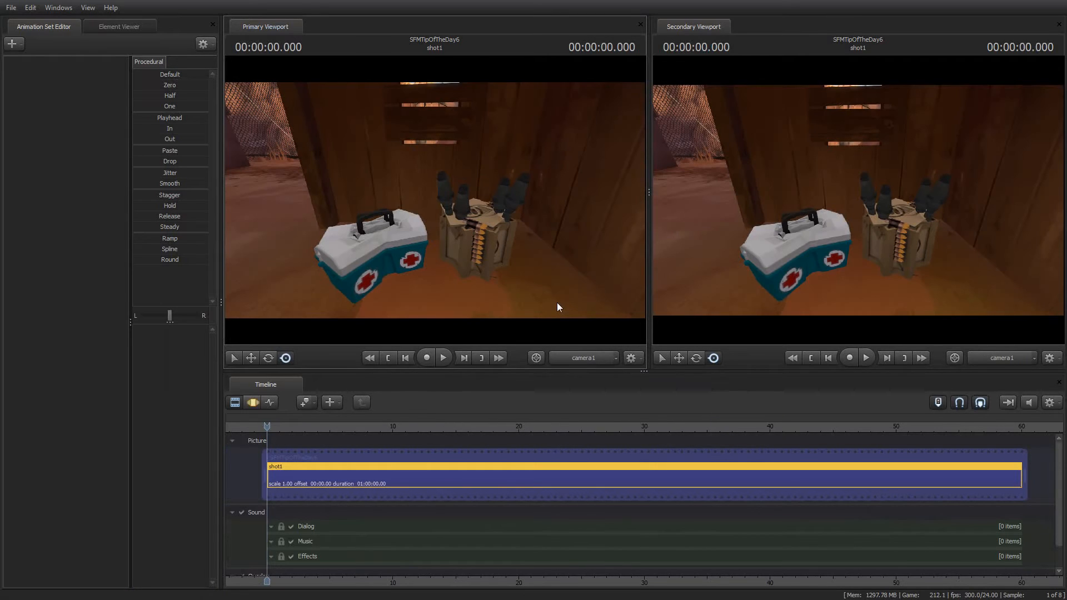
click(443, 358)
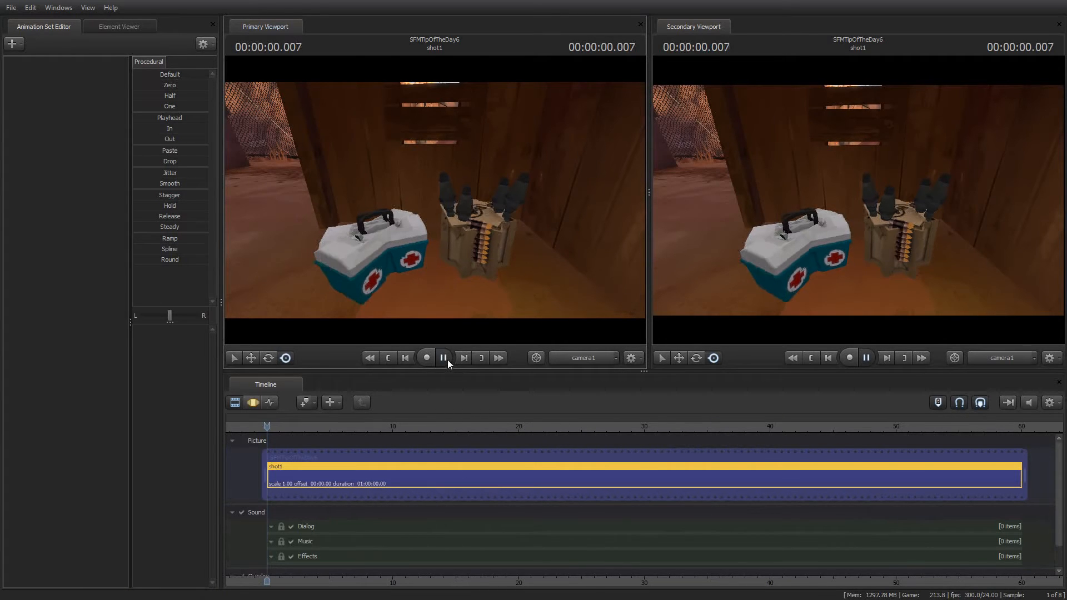
click(442, 357)
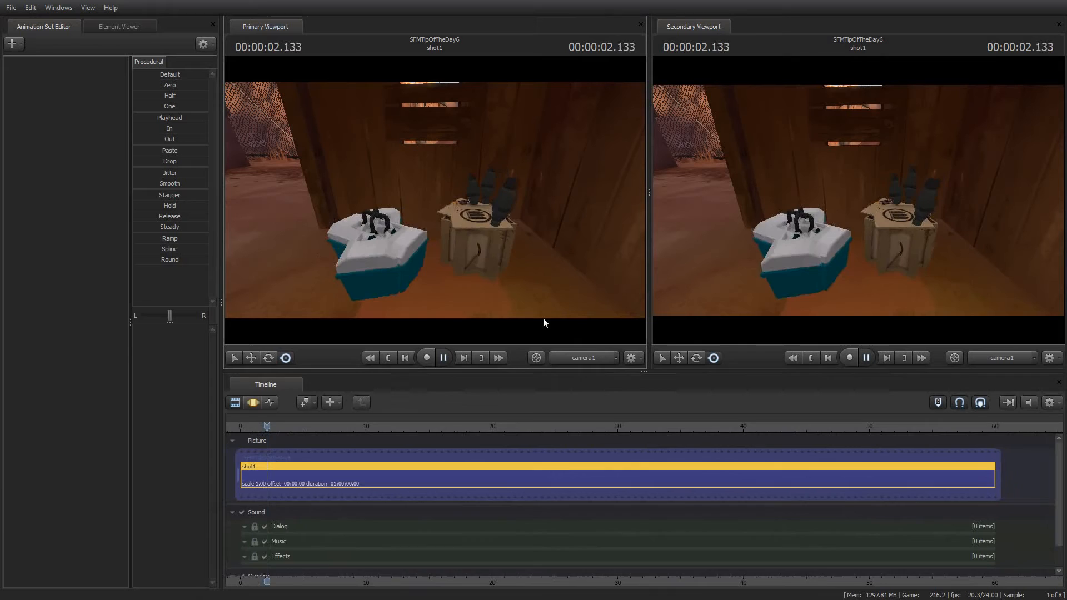
click(443, 358)
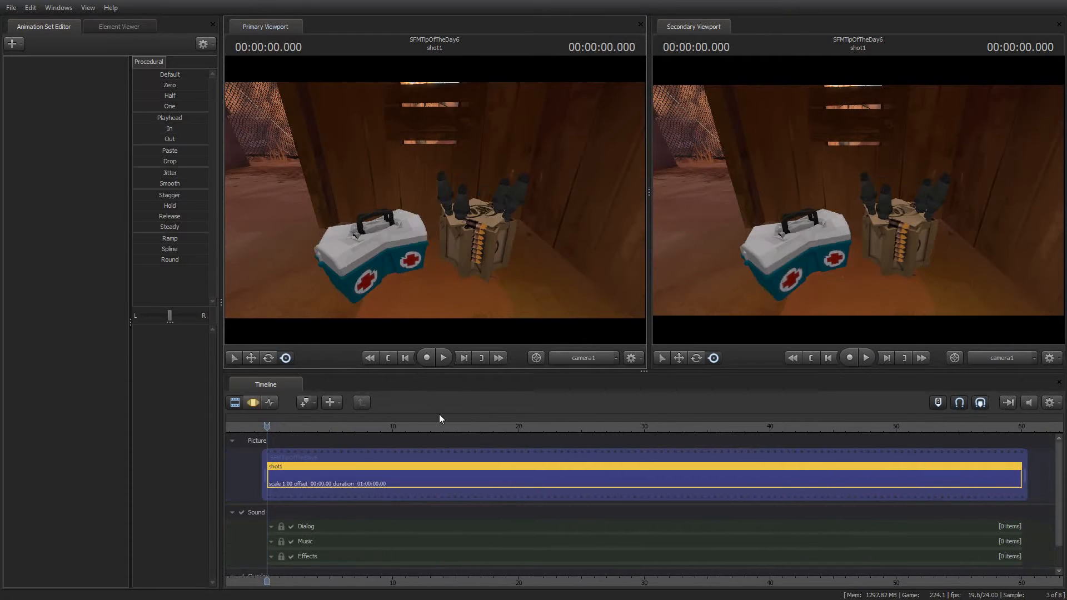
right_click(440, 467)
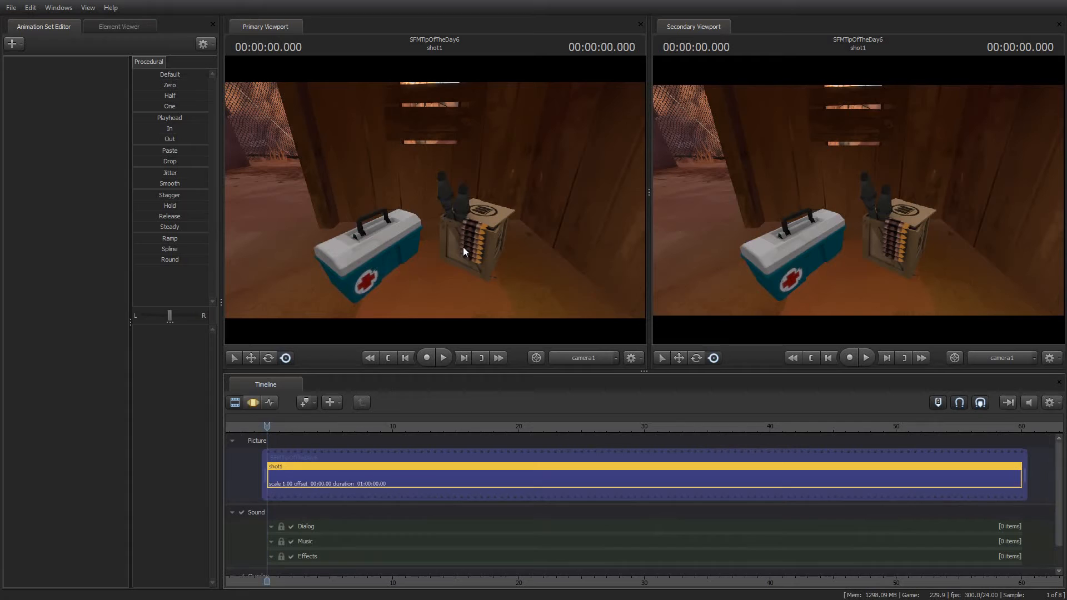
mouse_move(545, 197)
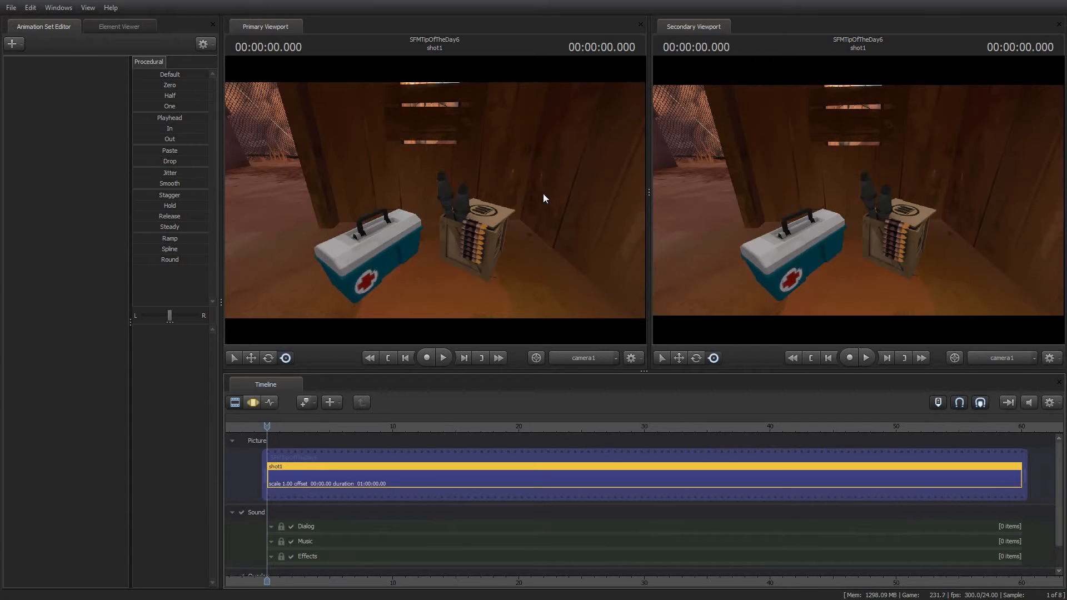
mouse_move(481, 356)
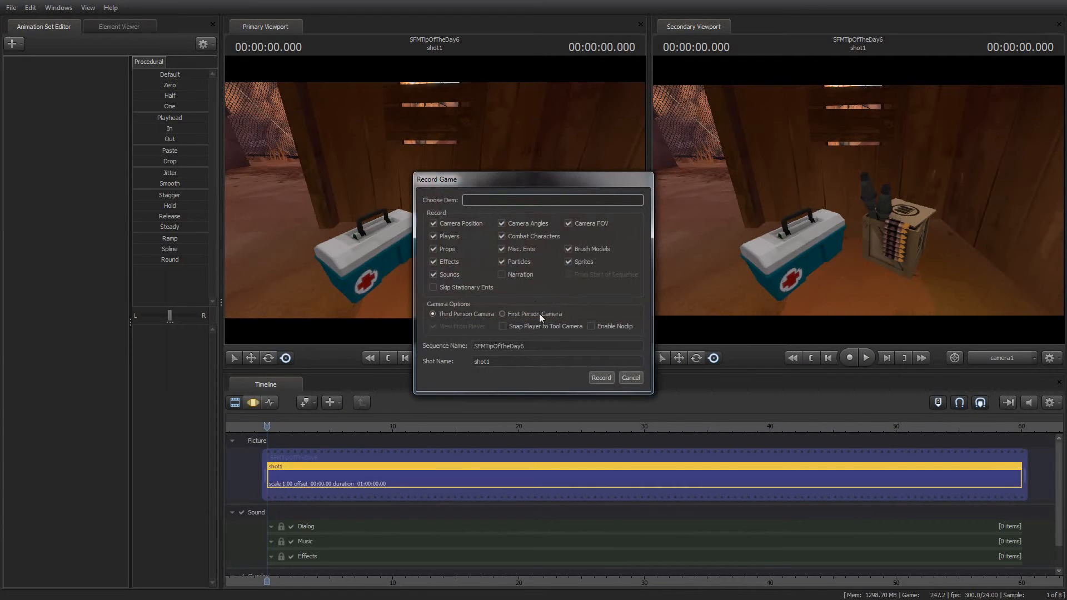
- Uncheck Props and Misc. Ents so they are excluded from the game recording
click(552, 200)
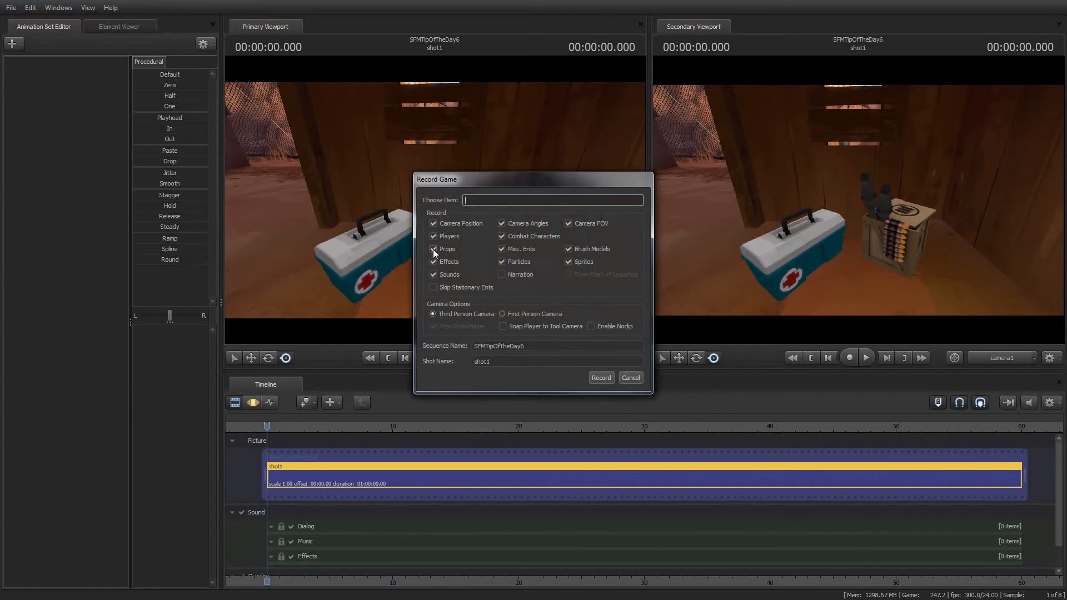
click(433, 249)
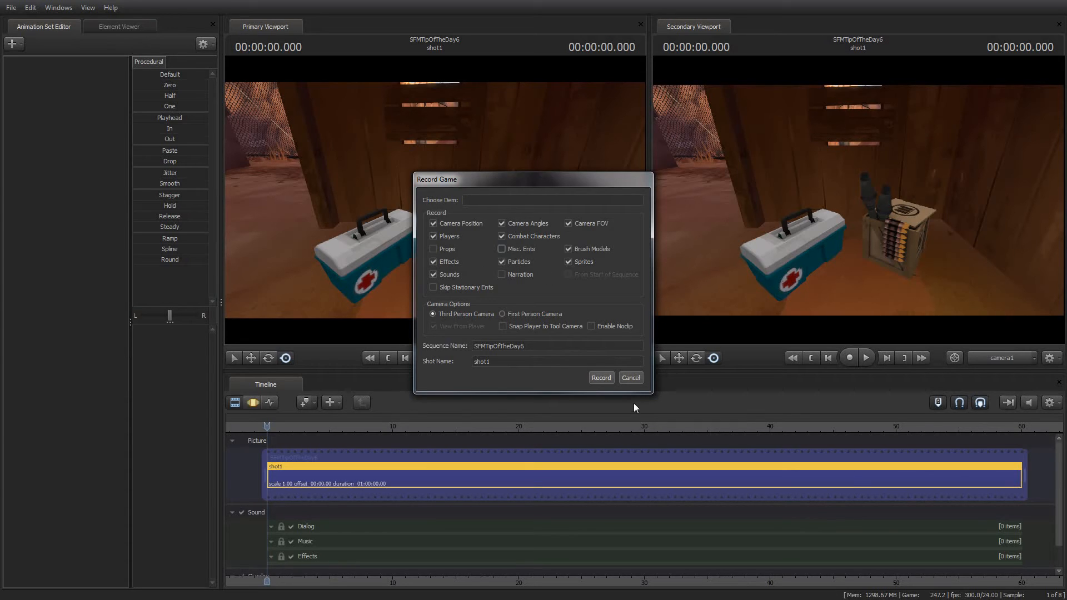
mouse_move(602, 378)
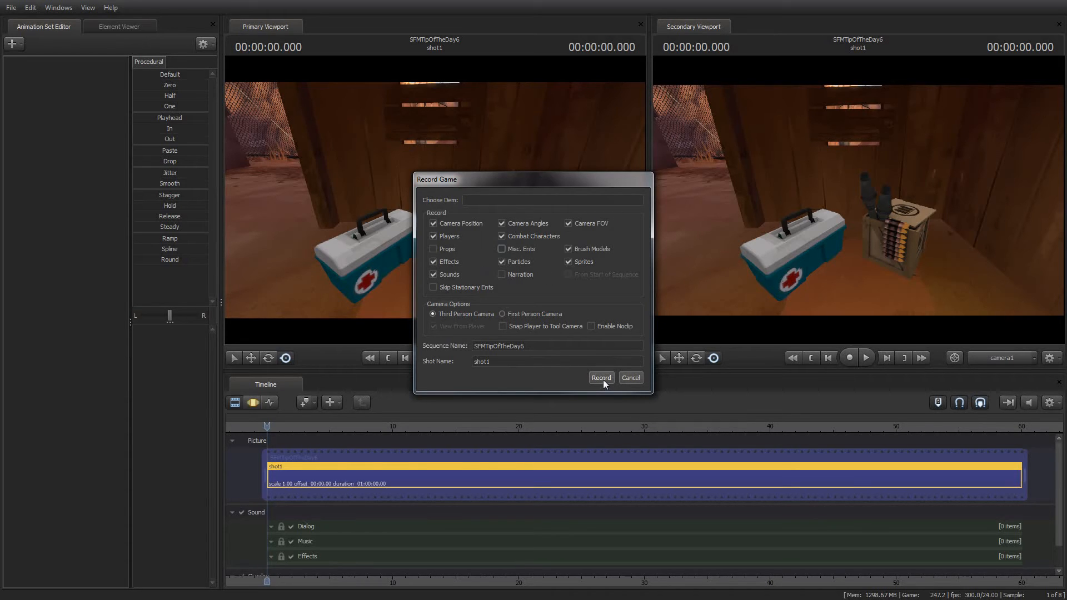
- Record a new game take into shot1 without props or miscellaneous entities
click(601, 378)
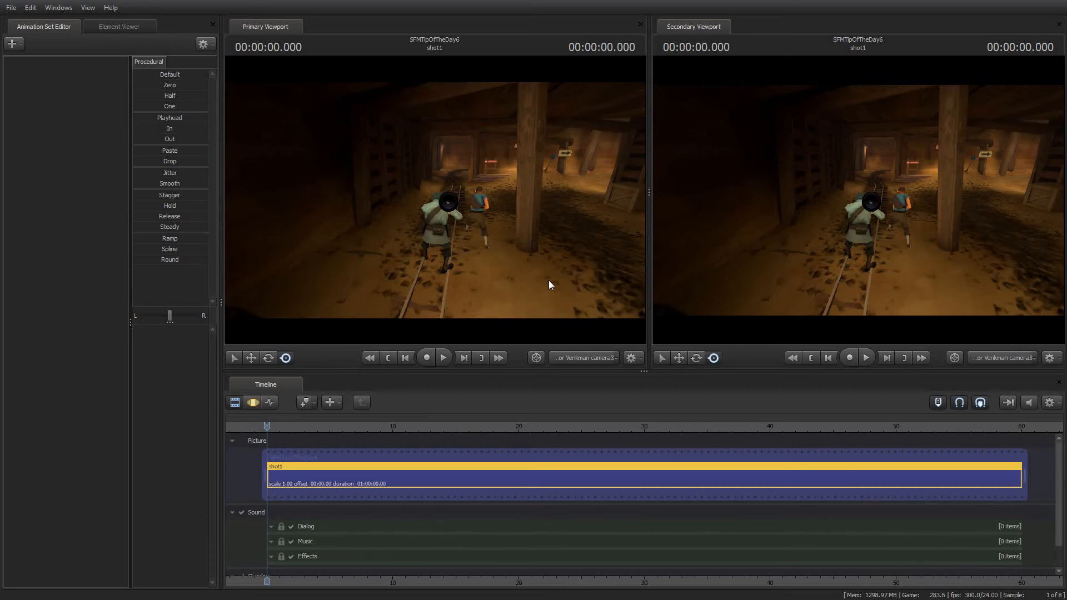
- Play shot1 through camera1, confirming the medical and ammo crates appear once, then pause
click(633, 358)
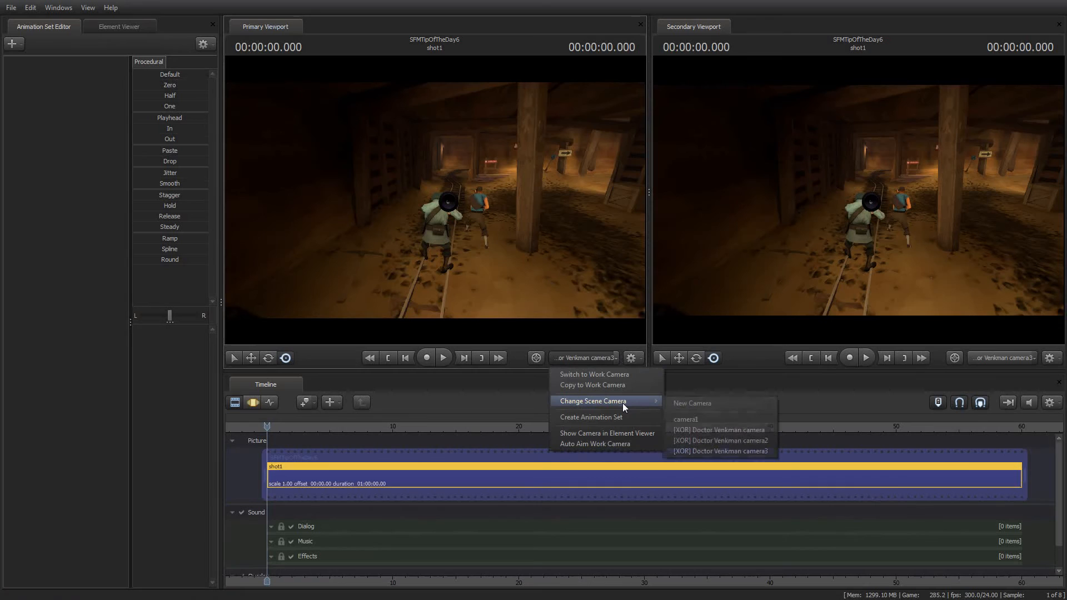
mouse_move(700, 422)
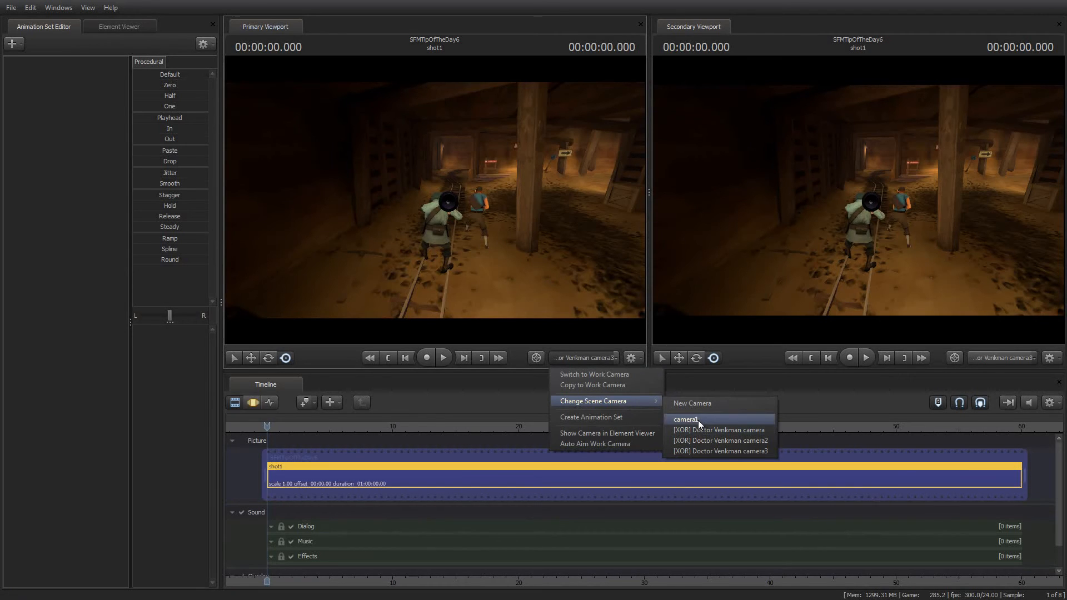
click(684, 420)
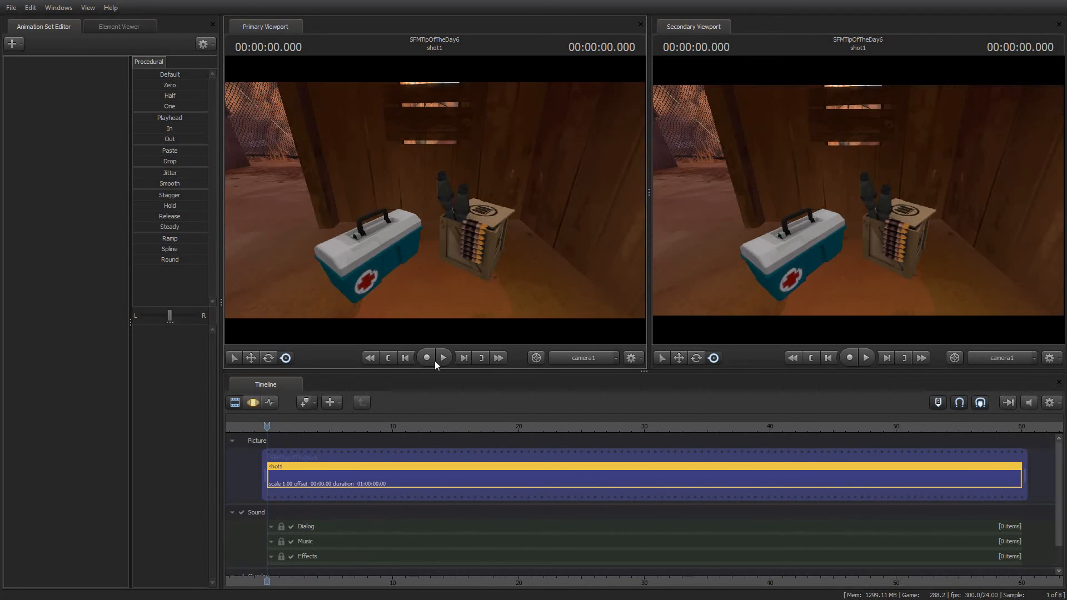
click(443, 358)
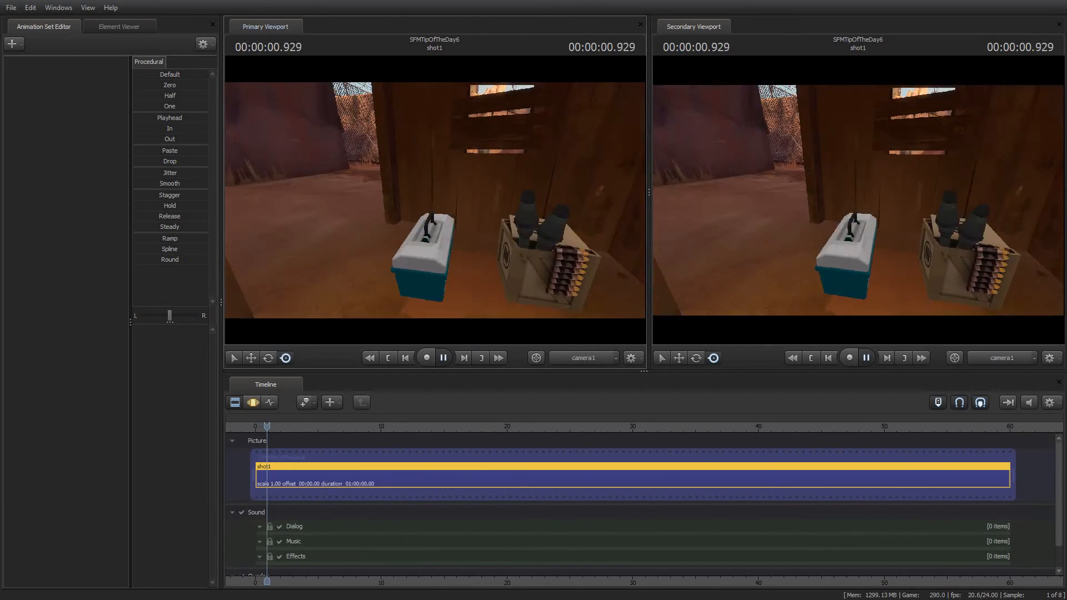
click(442, 358)
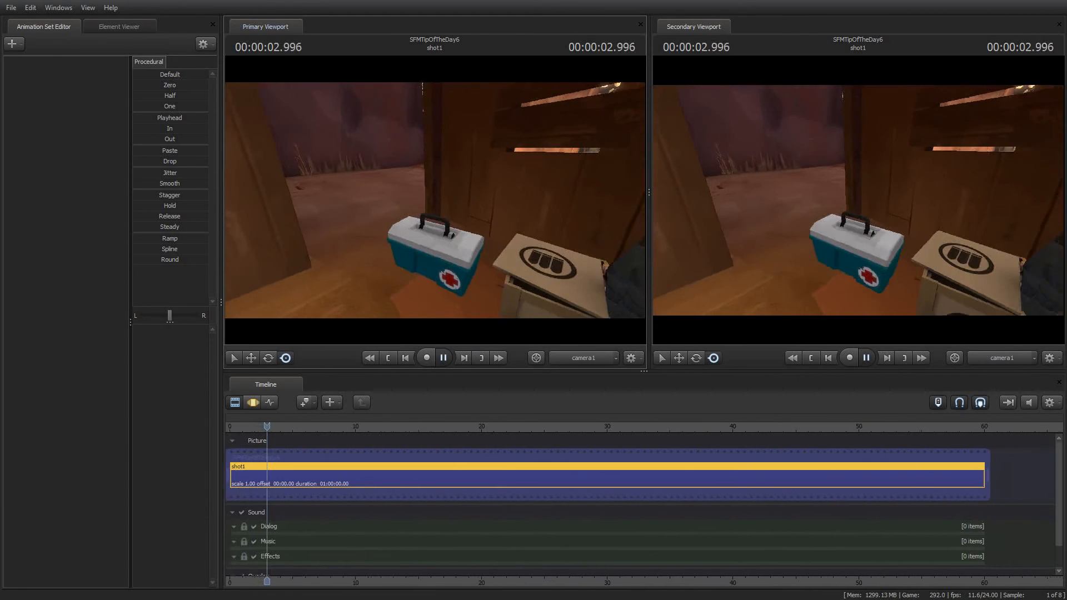
click(442, 357)
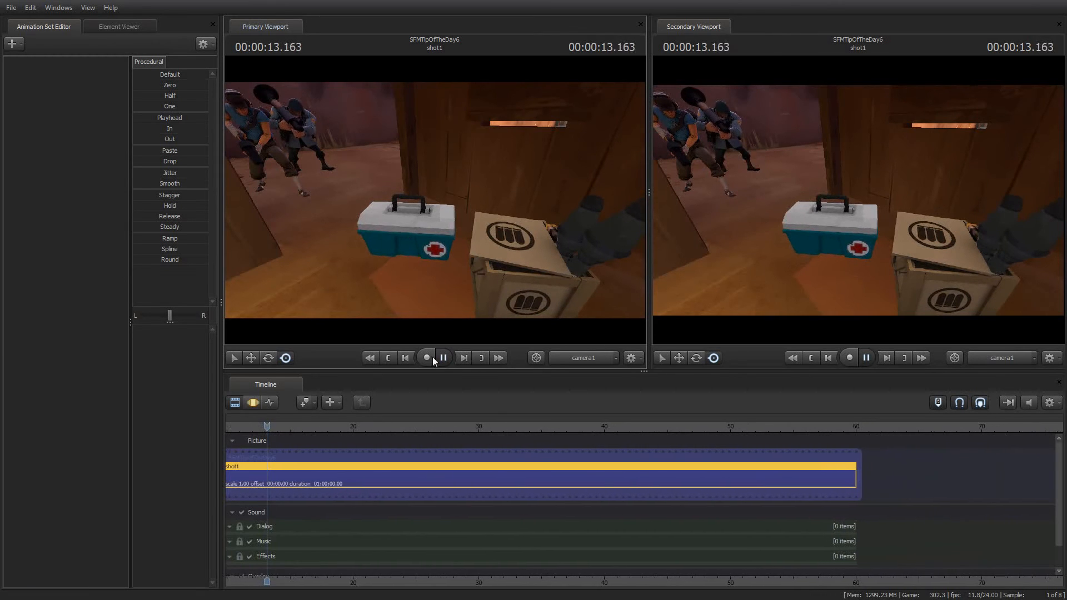
click(442, 358)
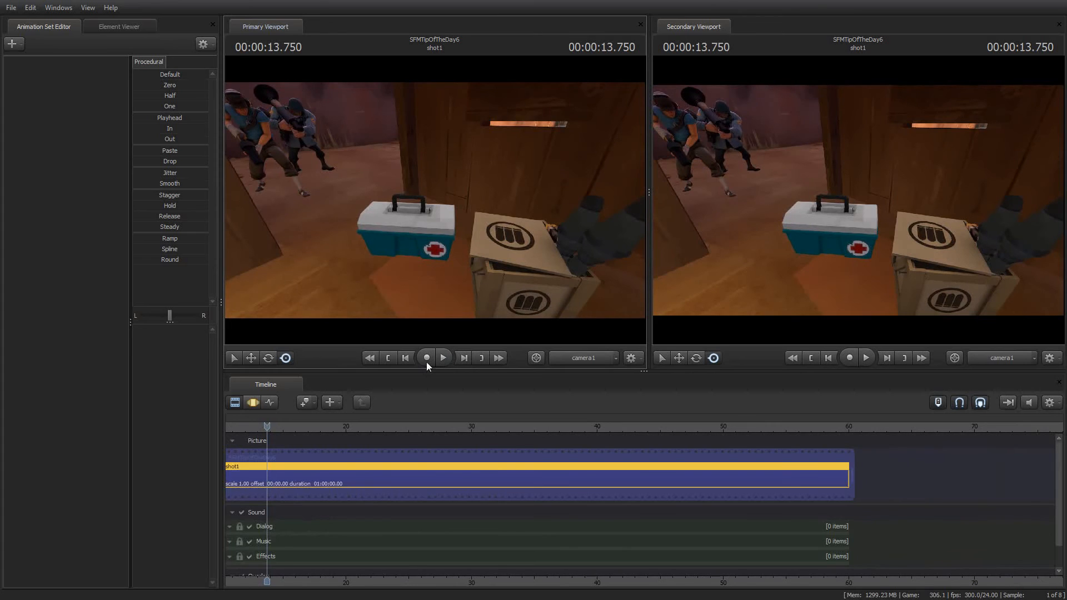
click(426, 358)
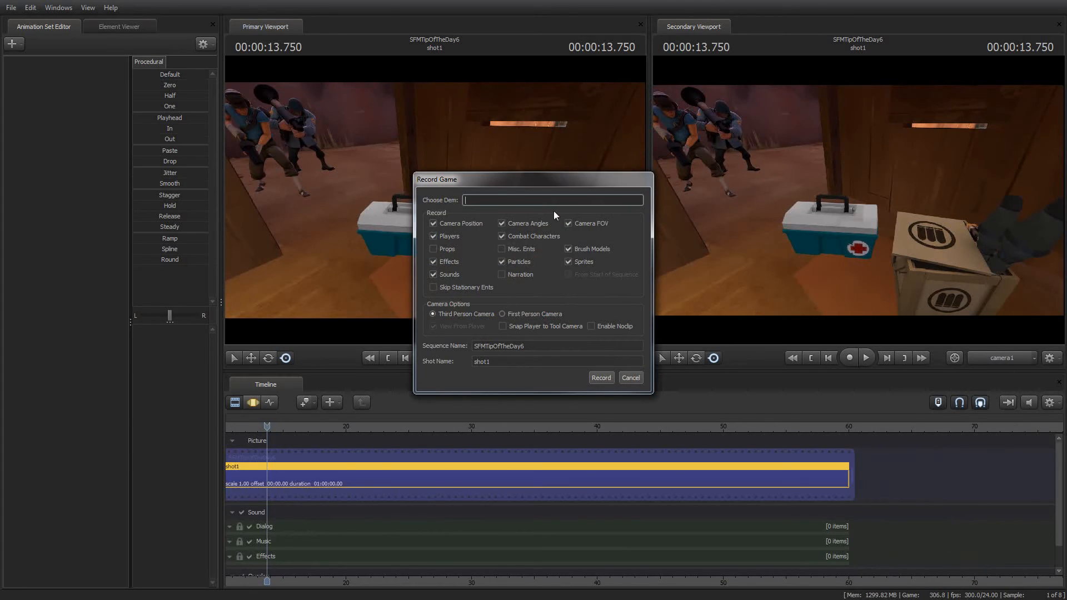
mouse_move(669, 325)
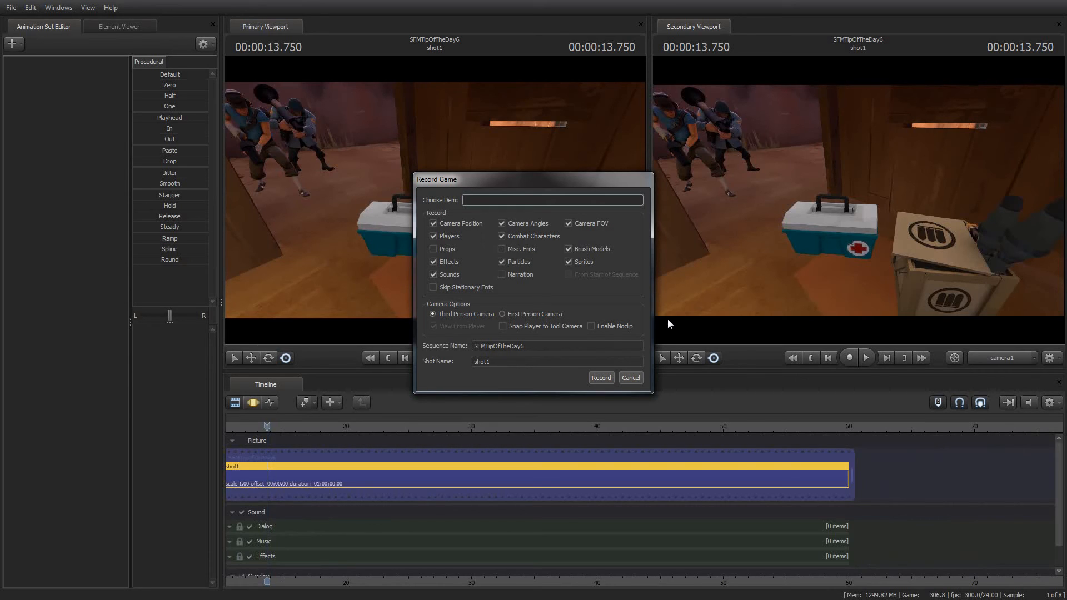
mouse_move(601, 378)
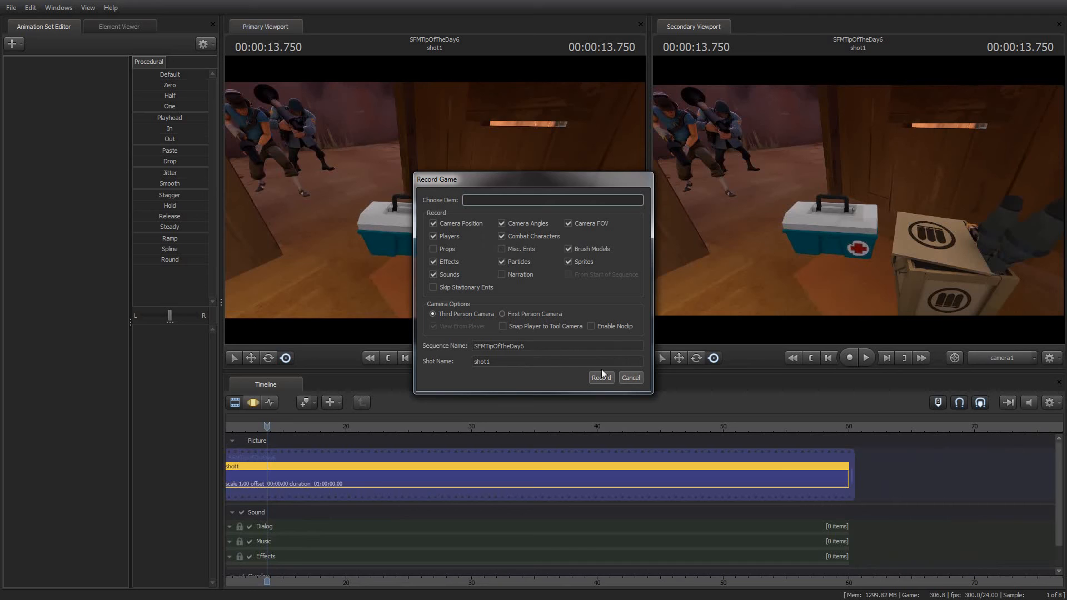
click(631, 378)
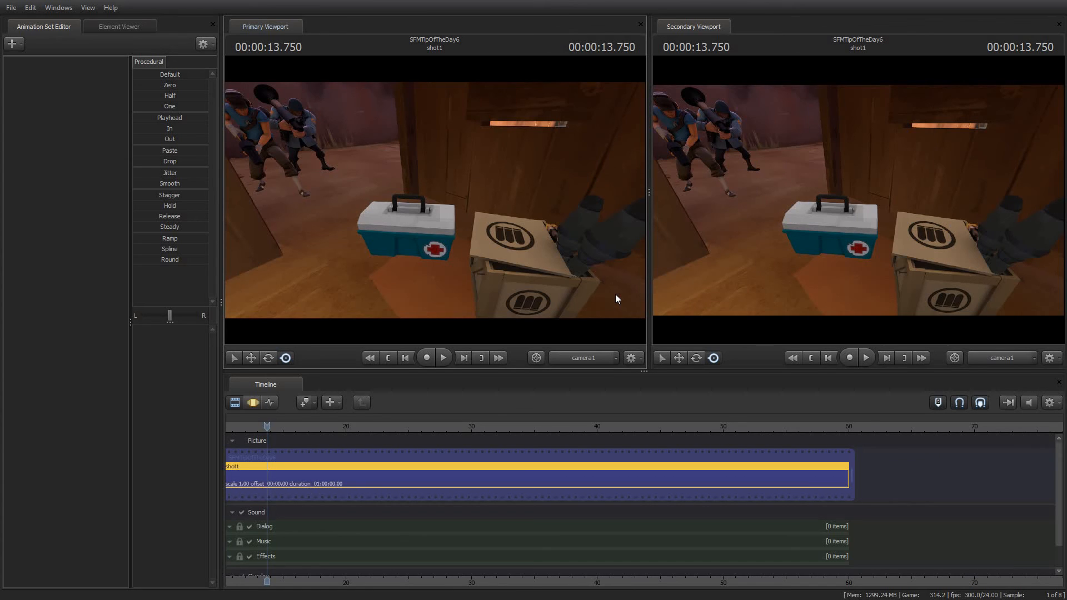
mouse_move(444, 167)
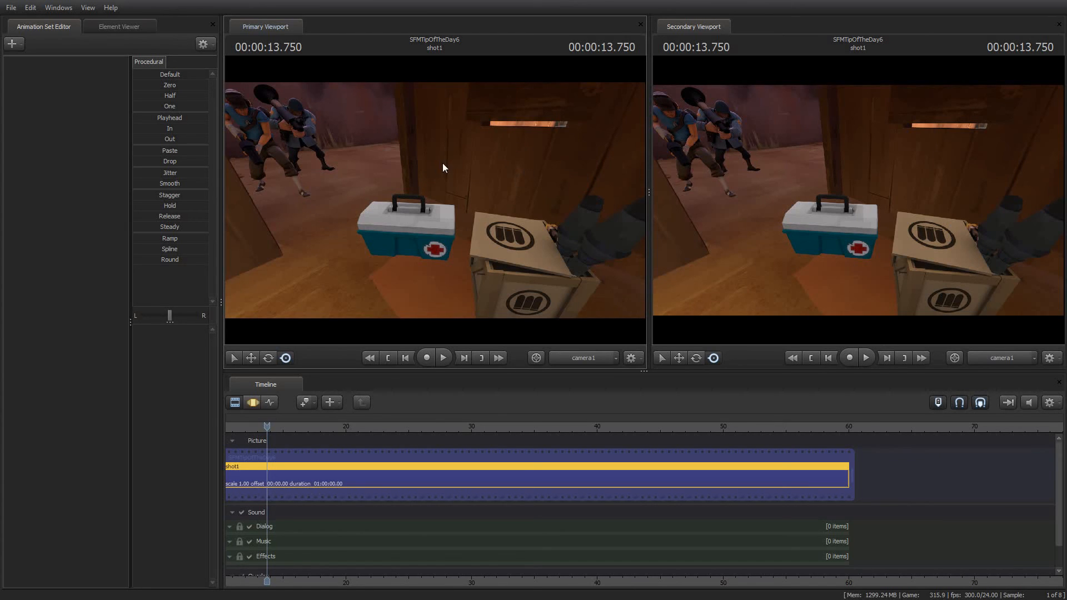
mouse_move(431, 170)
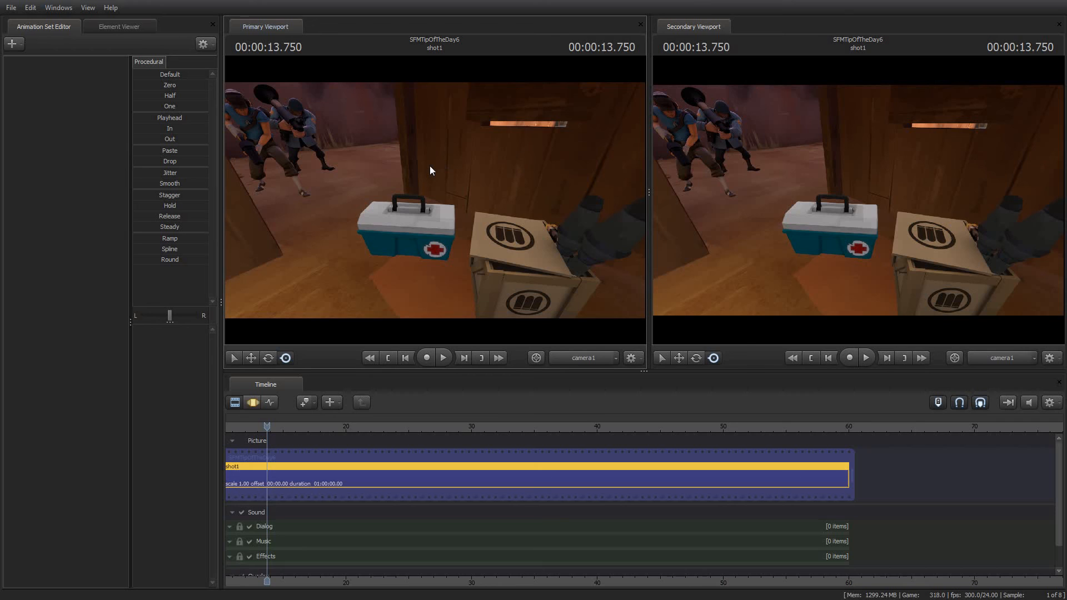
mouse_move(427, 171)
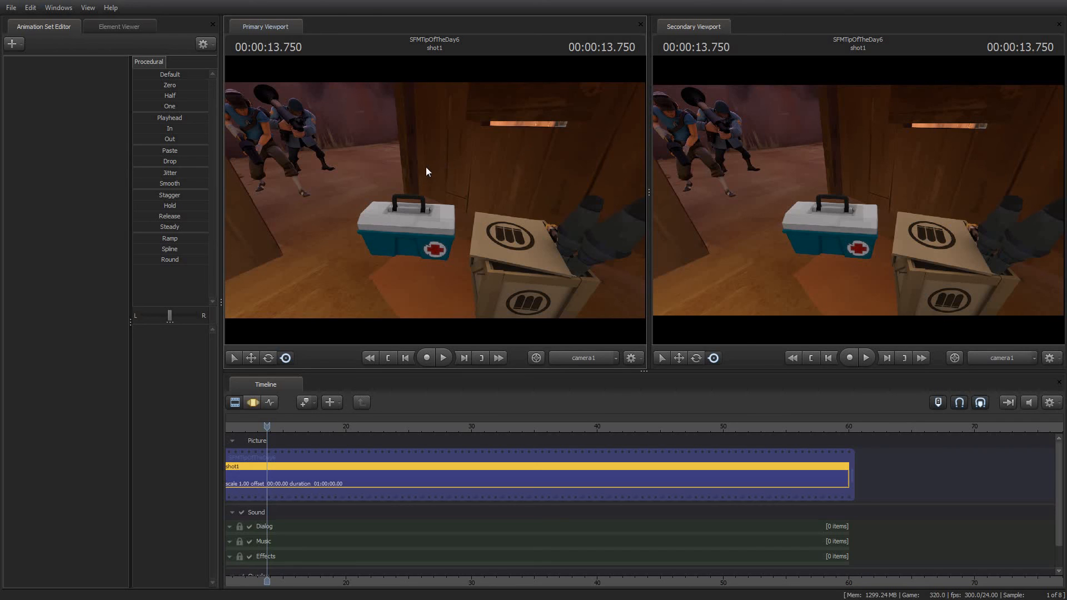